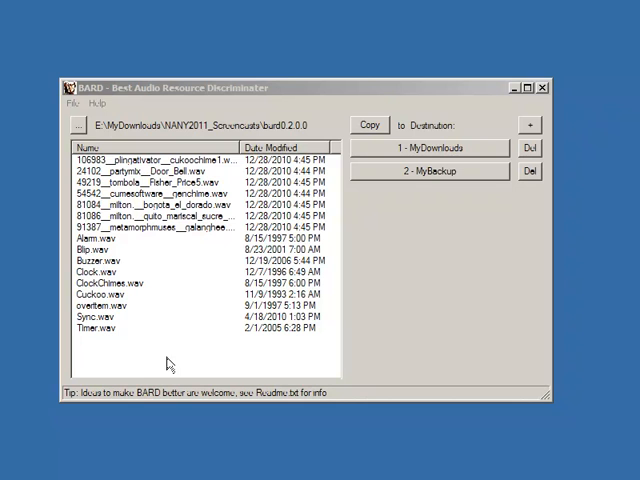
{"action": "mouse_move", "coordinate": [120, 343]}
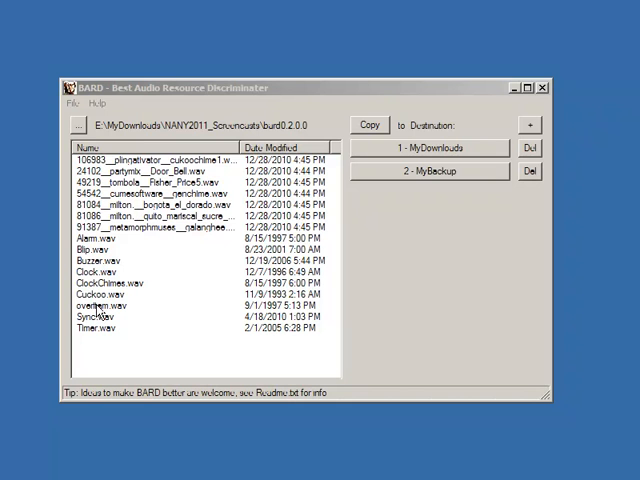
Step: Preview Cuckoo.wav, Sync.wav and another sound from the file list
{"action": "left_click", "coordinate": [95, 295]}
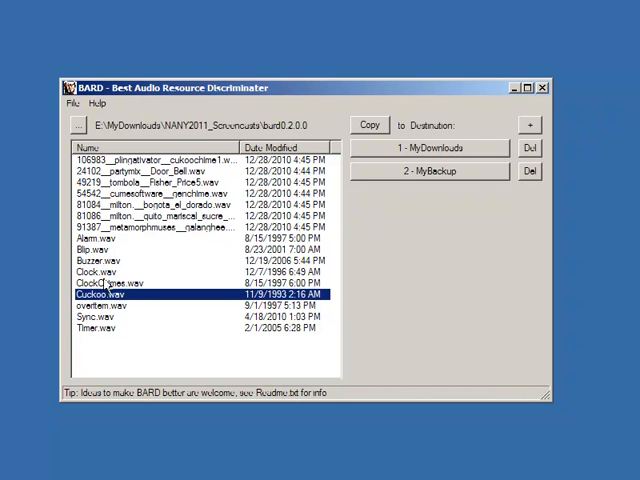
{"action": "left_click", "coordinate": [95, 316]}
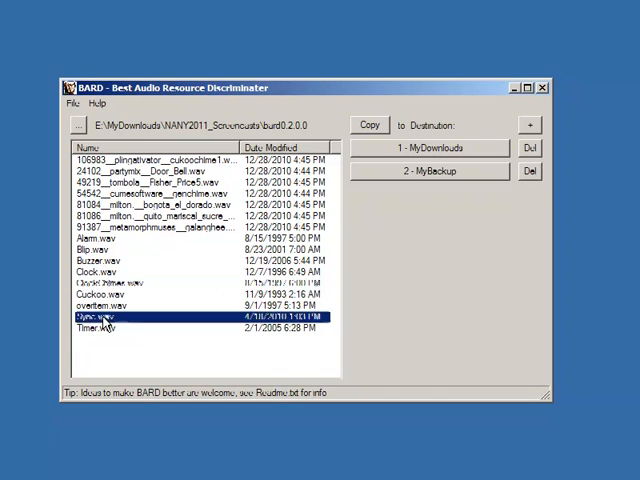
{"action": "left_click", "coordinate": [100, 239]}
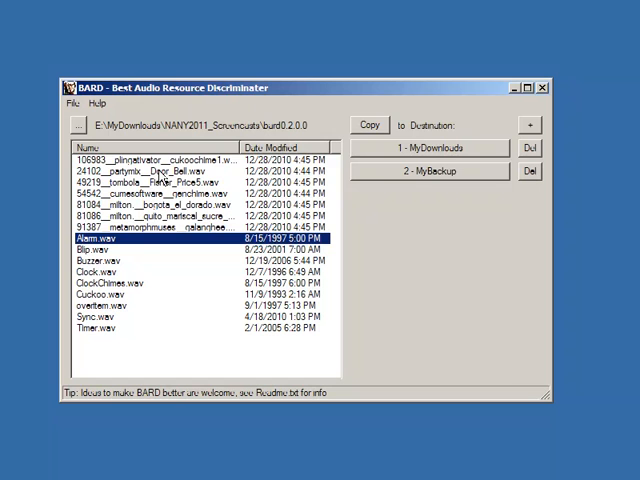
{"action": "mouse_move", "coordinate": [163, 340]}
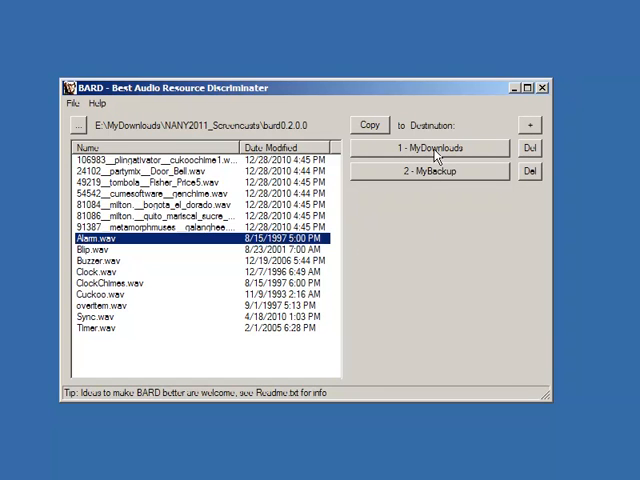
{"action": "mouse_move", "coordinate": [425, 205]}
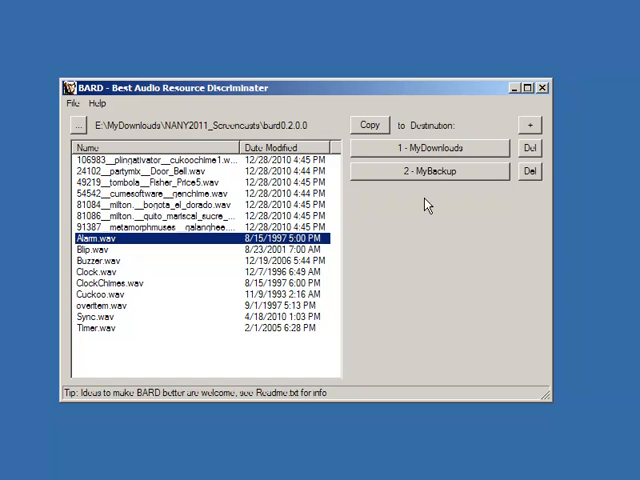
{"action": "mouse_move", "coordinate": [110, 272]}
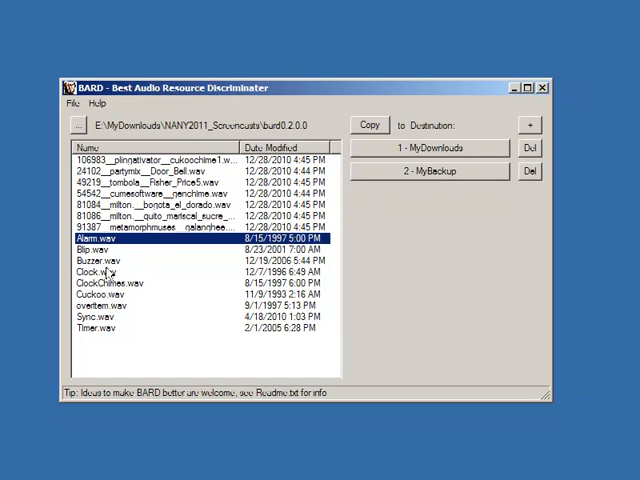
Step: Copy Clock.wav into MyDownloads, then move Cuckoo.wav there too
{"action": "left_click", "coordinate": [90, 271]}
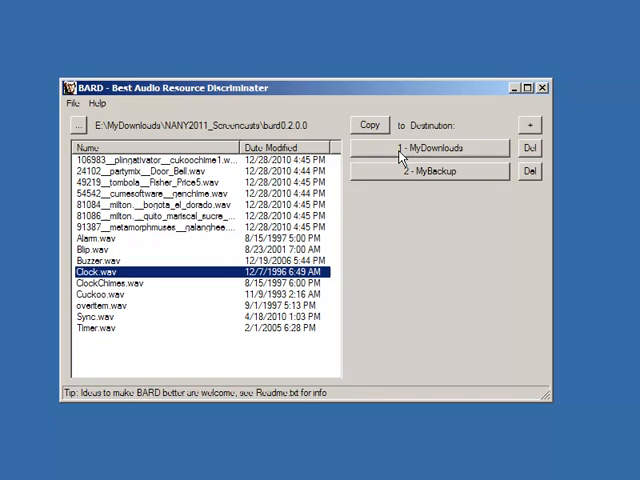
{"action": "left_click", "coordinate": [430, 148]}
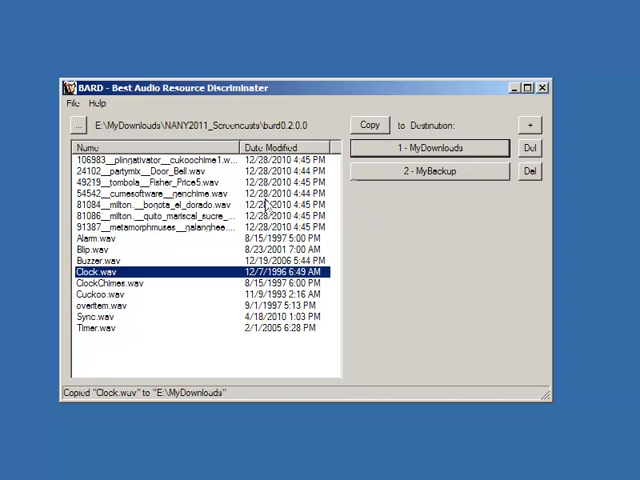
{"action": "left_click", "coordinate": [110, 297]}
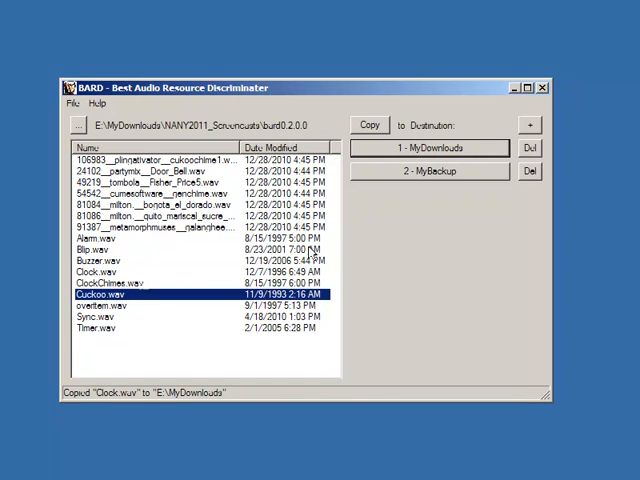
{"action": "left_click", "coordinate": [430, 170]}
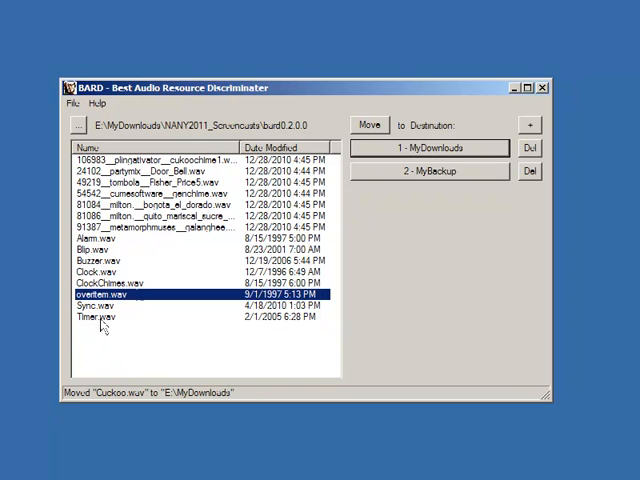
Step: Select Sync.wav in the file list for sorting
{"action": "left_click", "coordinate": [90, 306]}
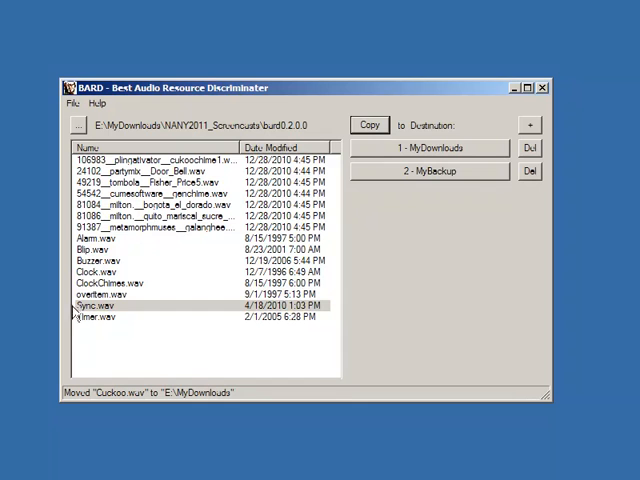
Step: Copy Sync.wav into MyBackup twice, accepting the duplicate as Sync2.wav
{"action": "left_click", "coordinate": [428, 170]}
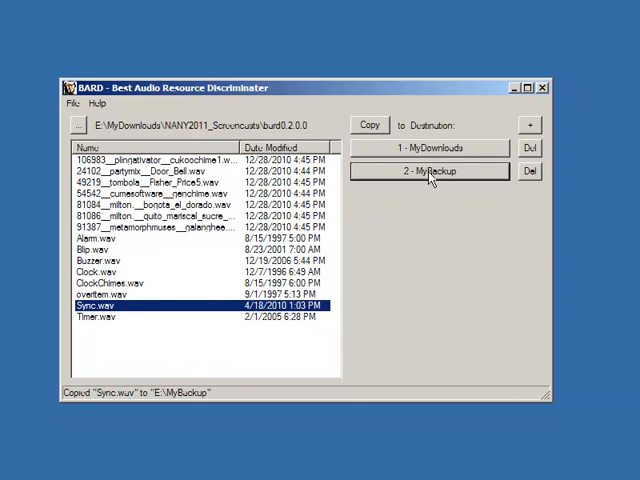
{"action": "left_click", "coordinate": [430, 170]}
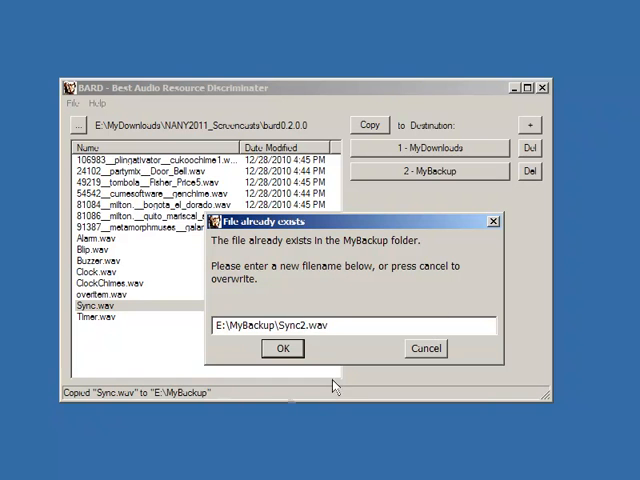
{"action": "left_click", "coordinate": [282, 348]}
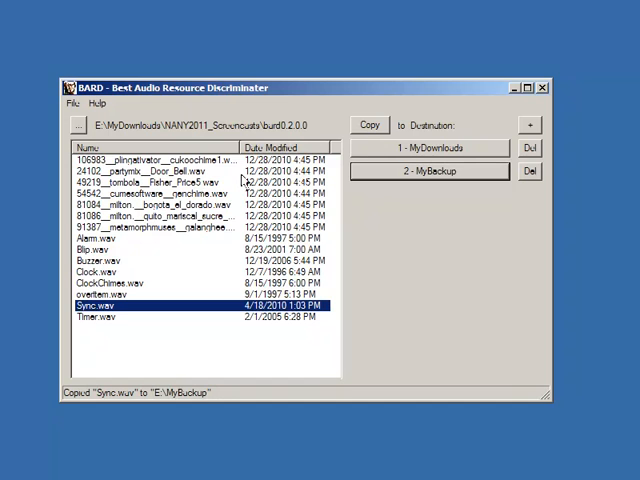
{"action": "mouse_move", "coordinate": [460, 150]}
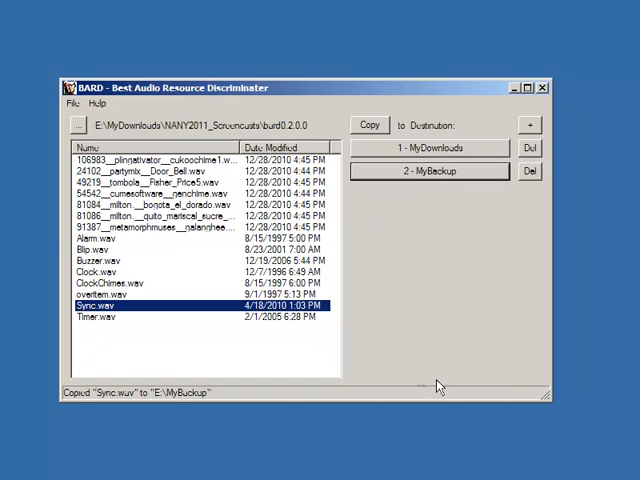
{"action": "mouse_move", "coordinate": [460, 375]}
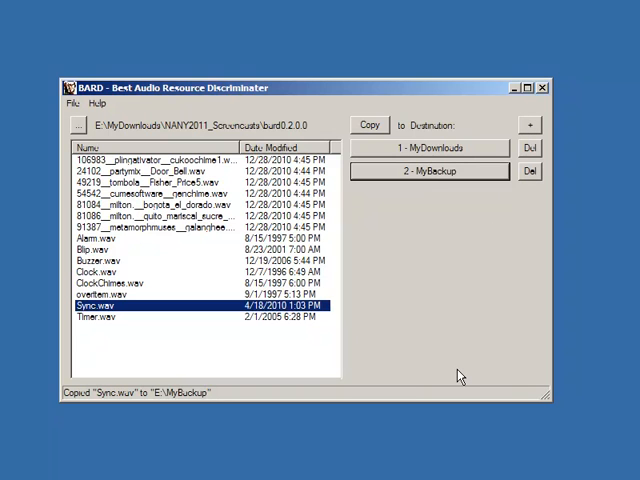
{"action": "mouse_move", "coordinate": [400, 278]}
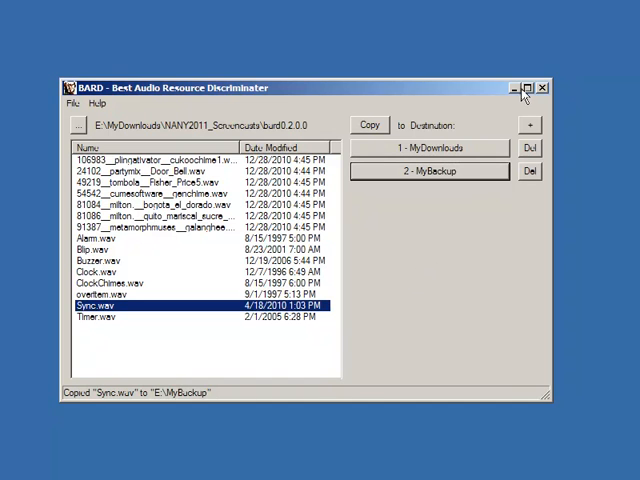
{"action": "mouse_move", "coordinate": [383, 102]}
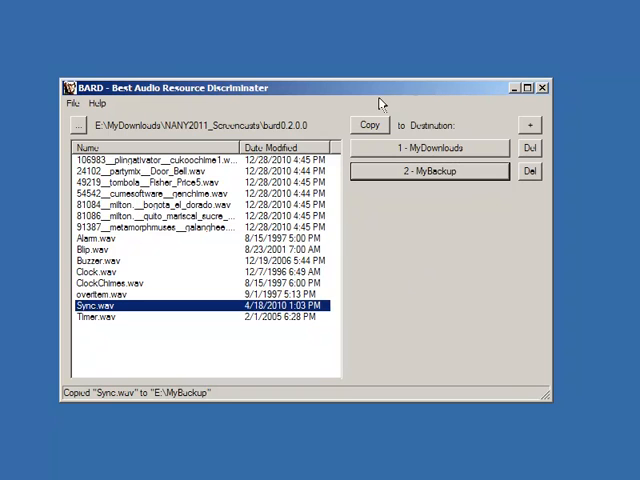